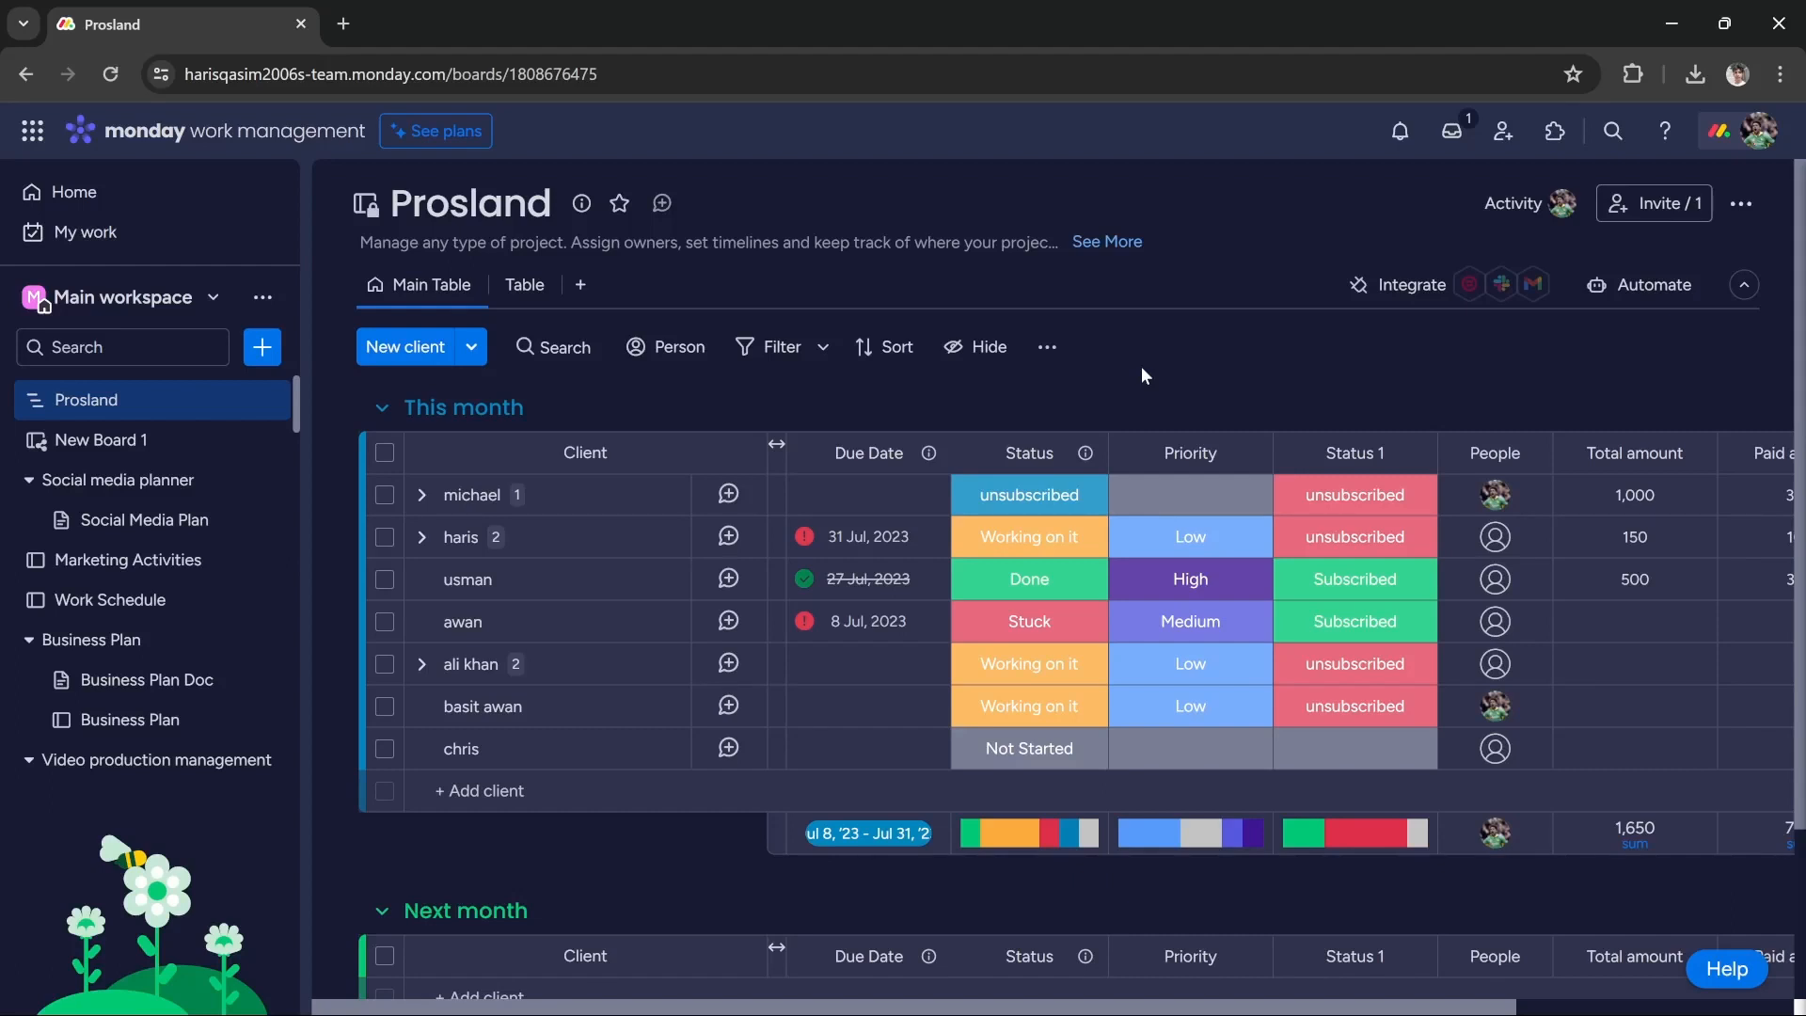
pyautogui.moveTo(1138, 372)
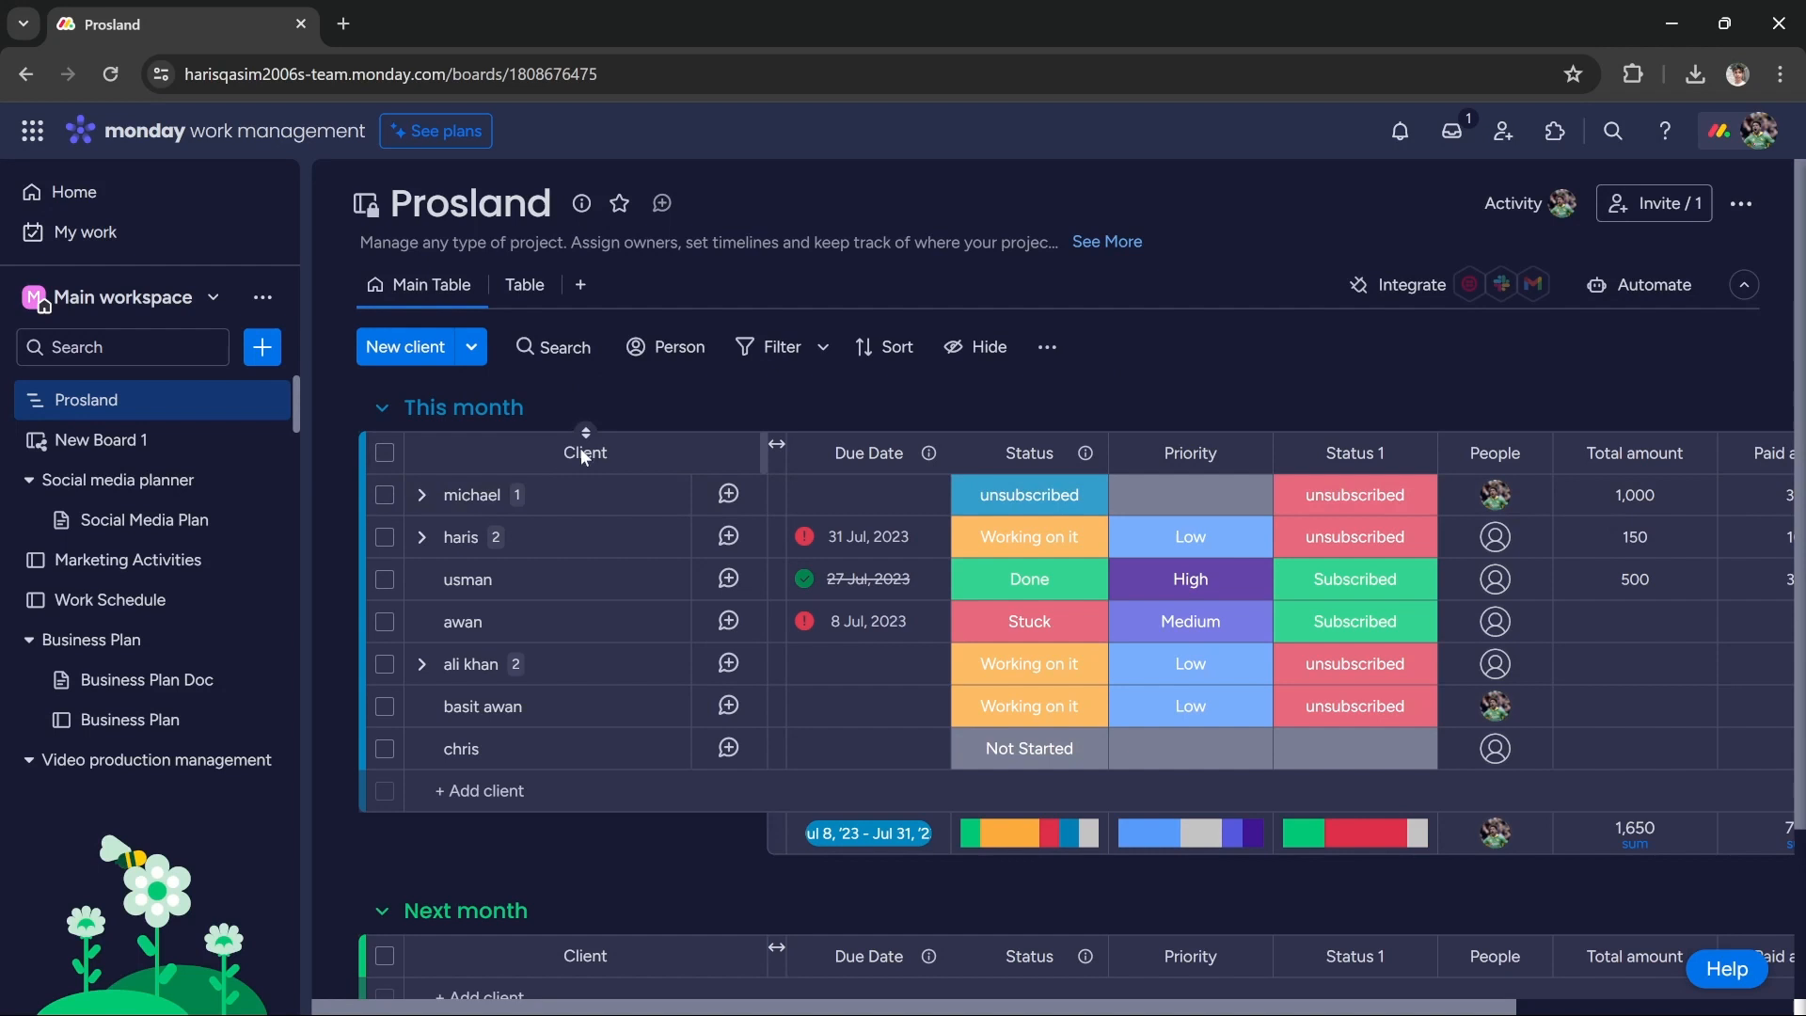
pyautogui.moveTo(580, 473)
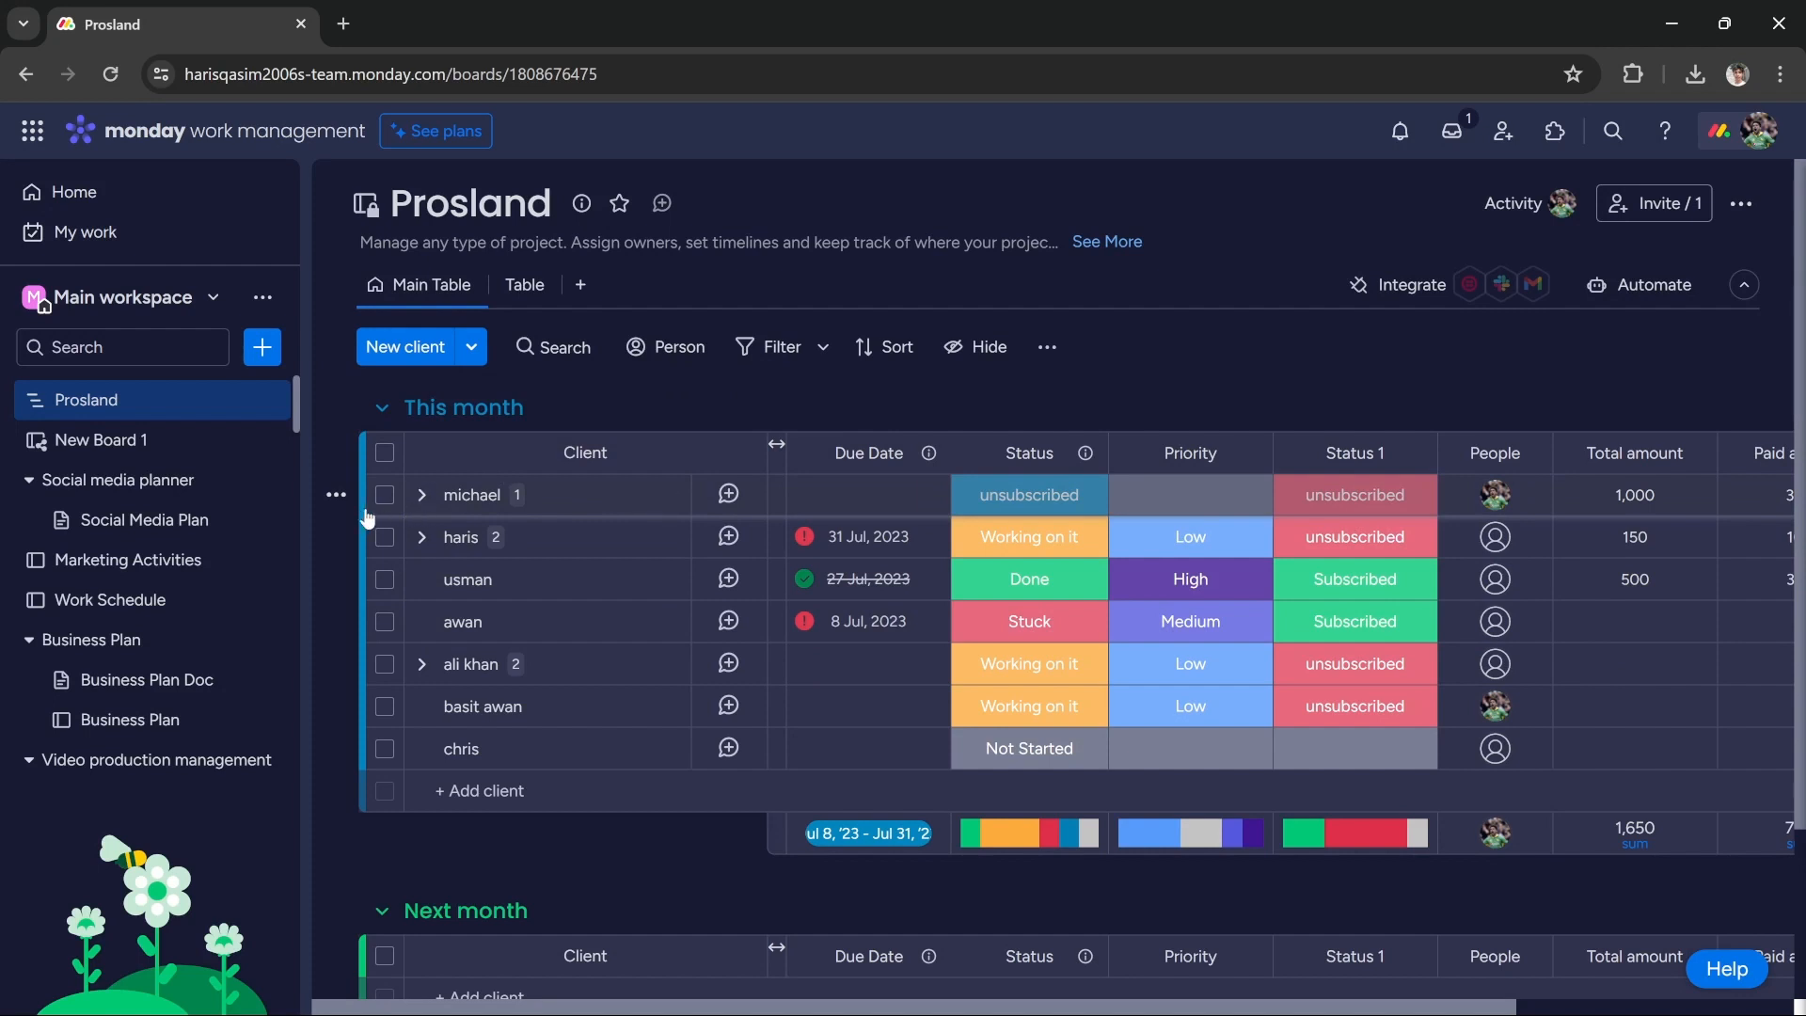
pyautogui.moveTo(385, 507)
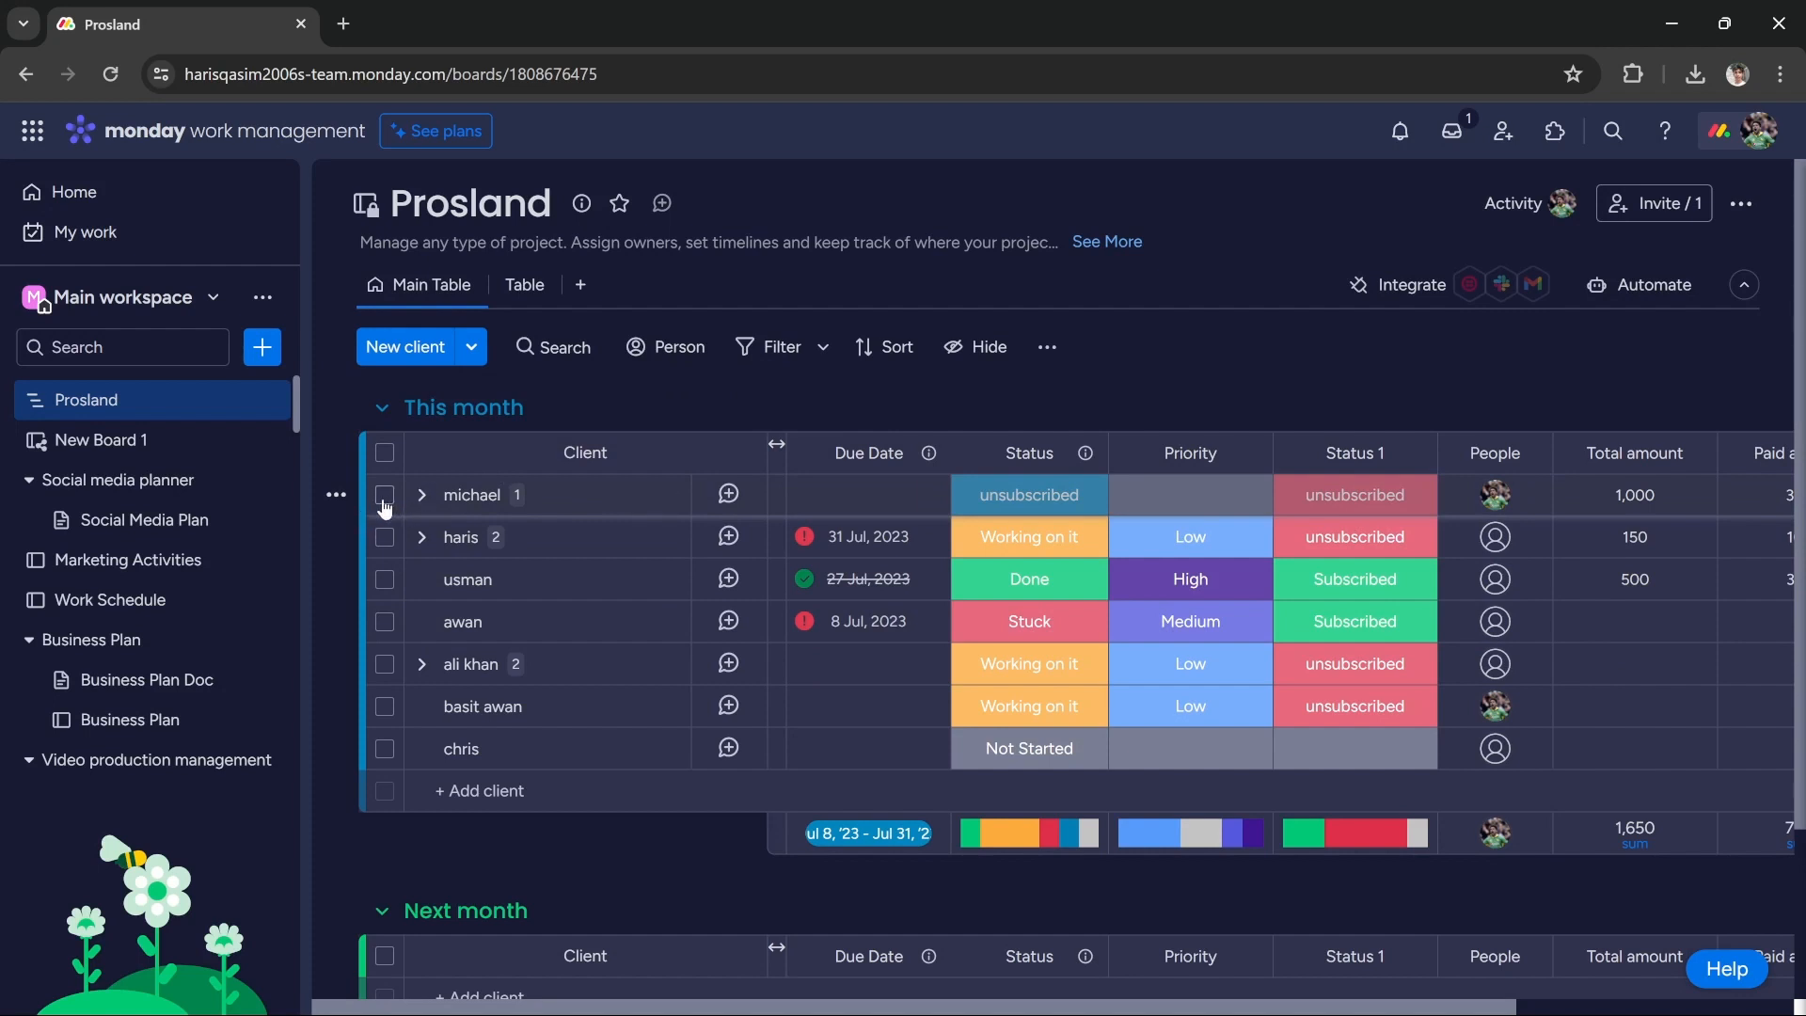
# Select the client michael and bring up the Export options for it.
pyautogui.click(385, 494)
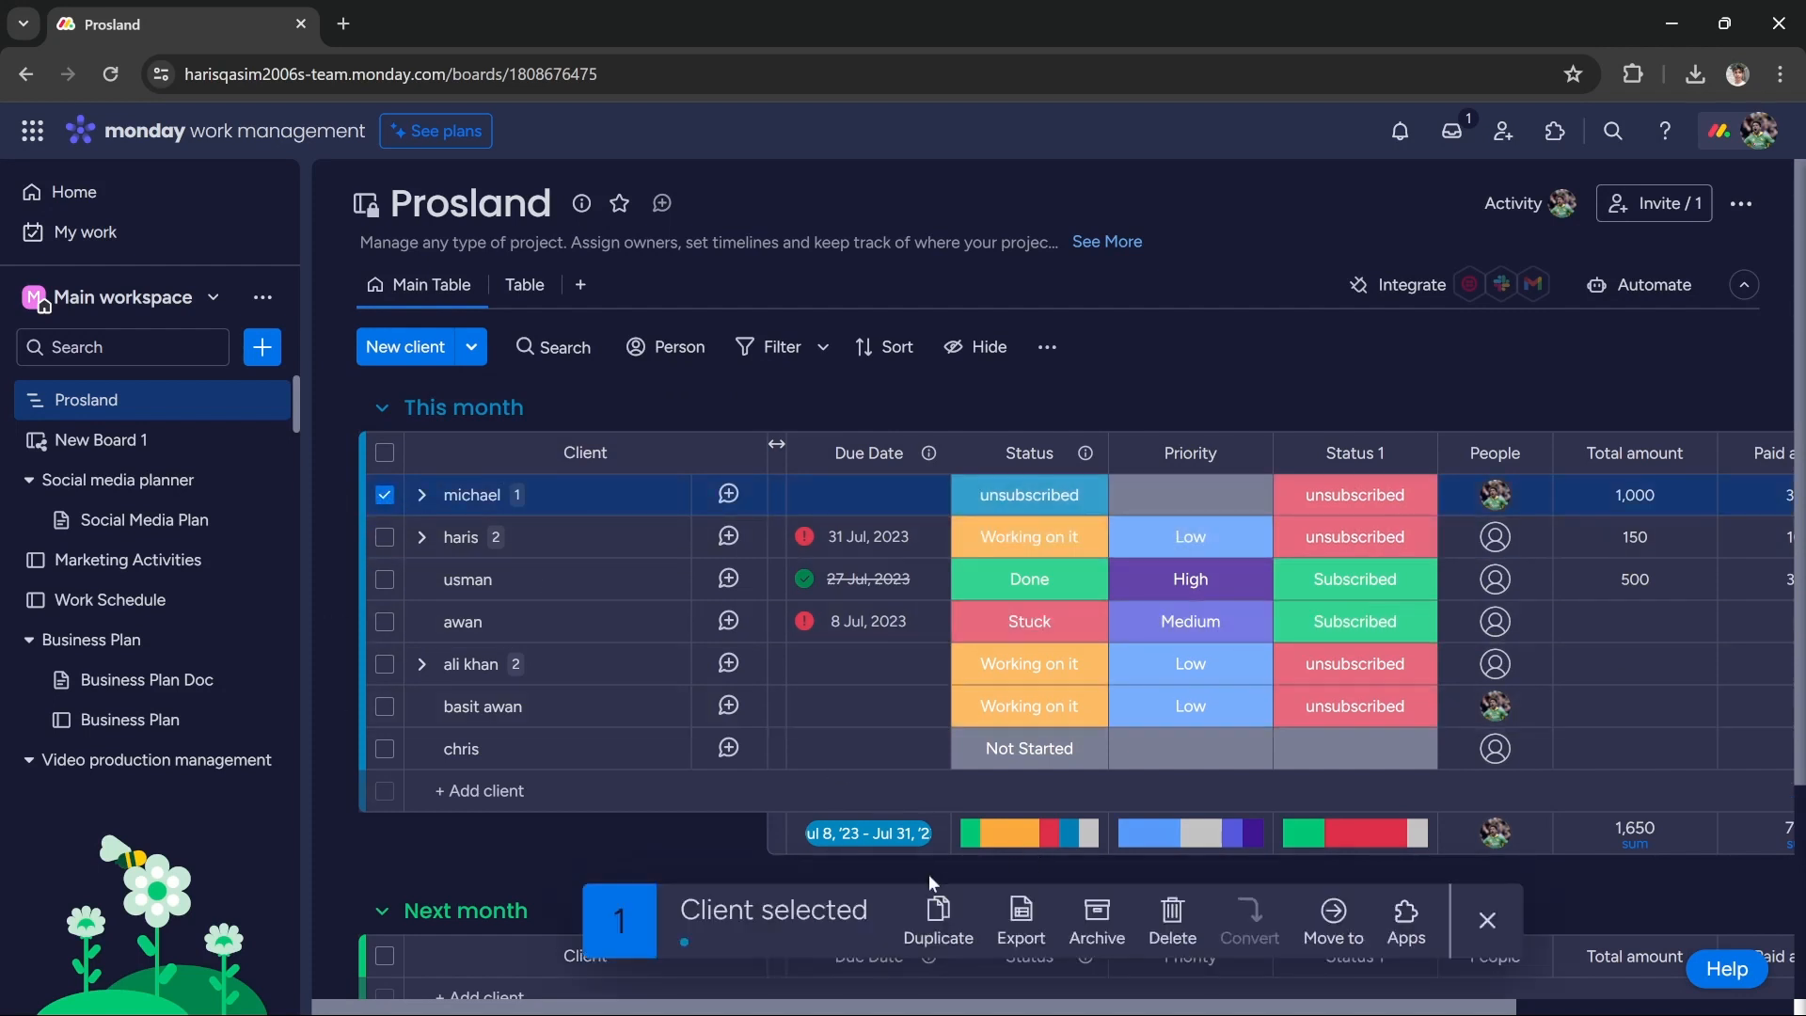
pyautogui.click(1020, 919)
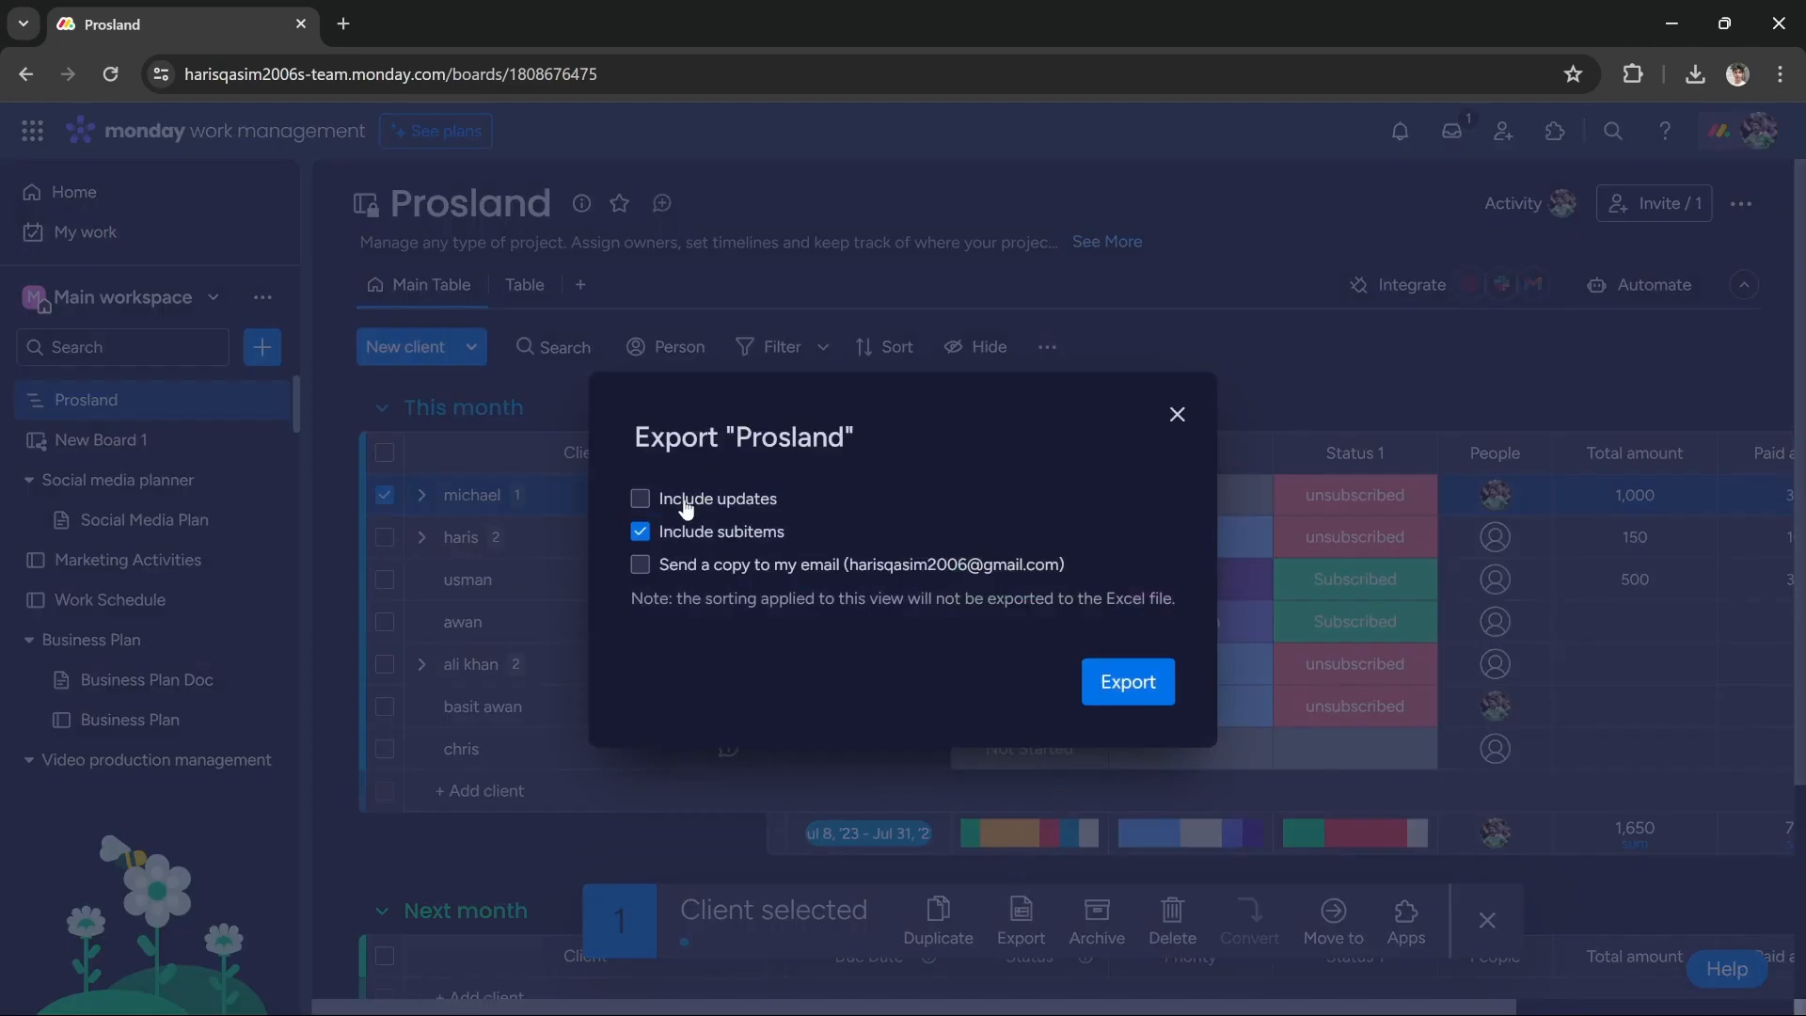
pyautogui.moveTo(677, 579)
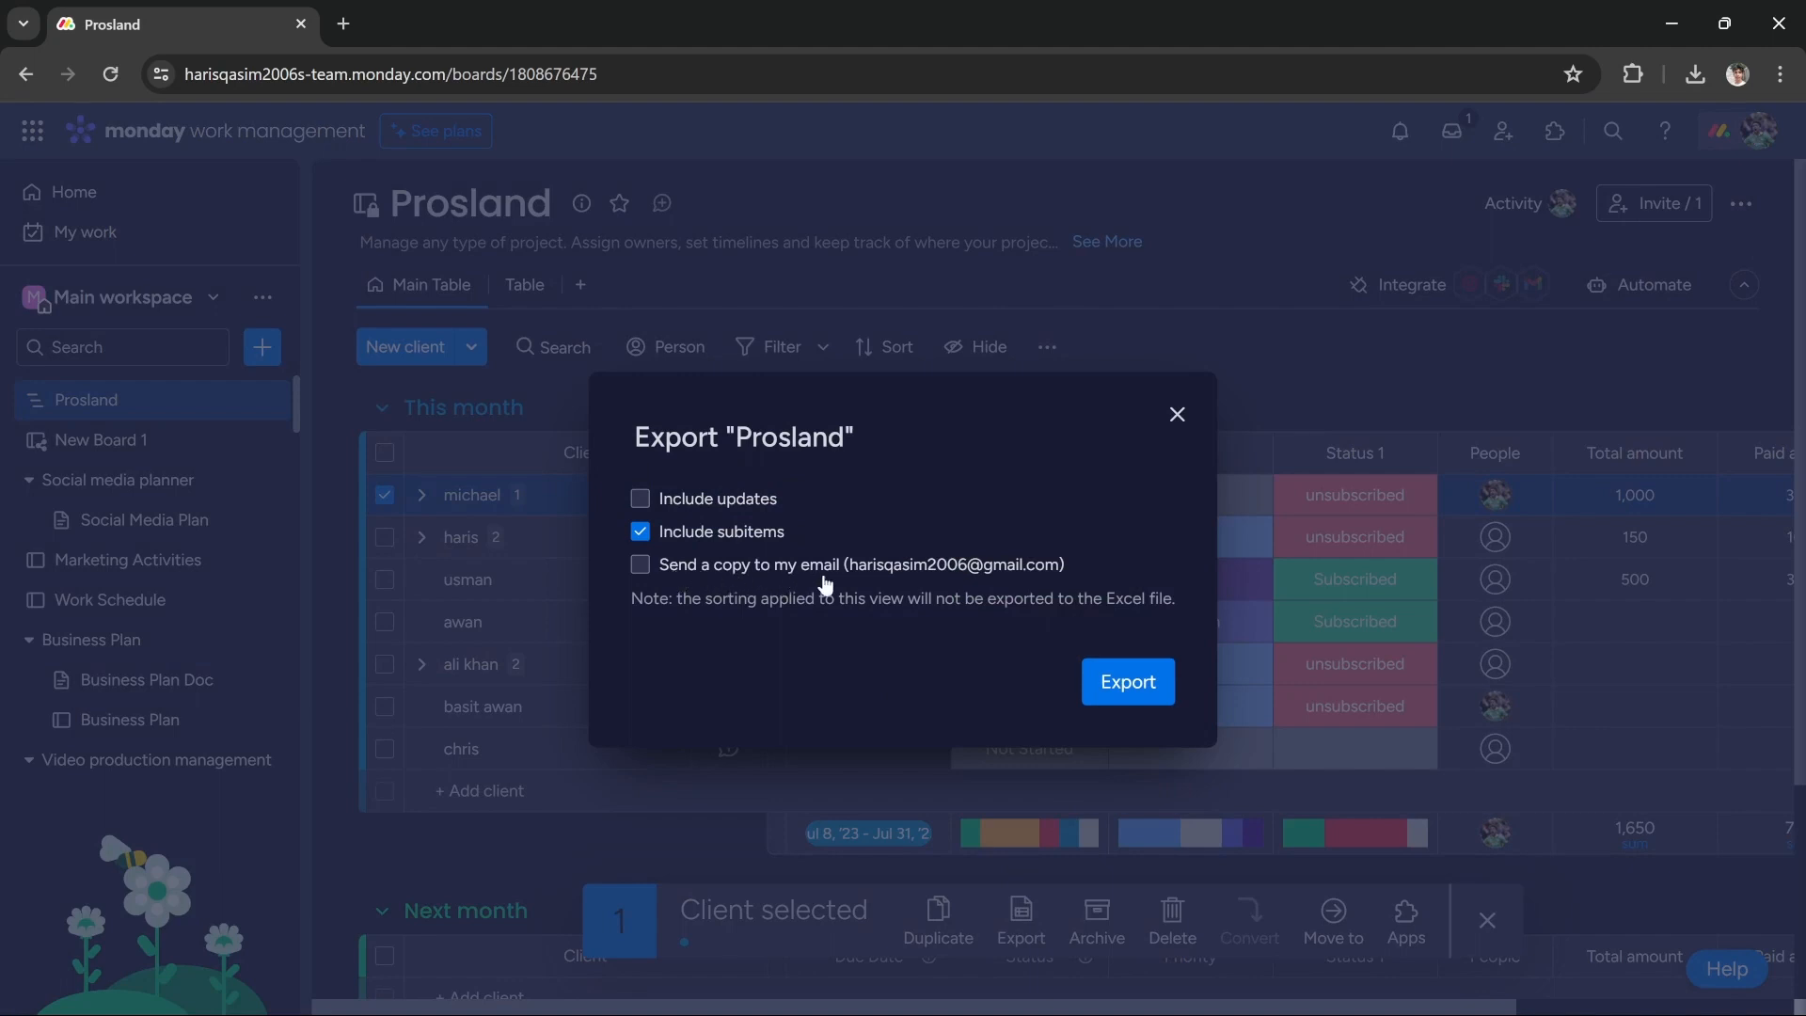
pyautogui.moveTo(726, 515)
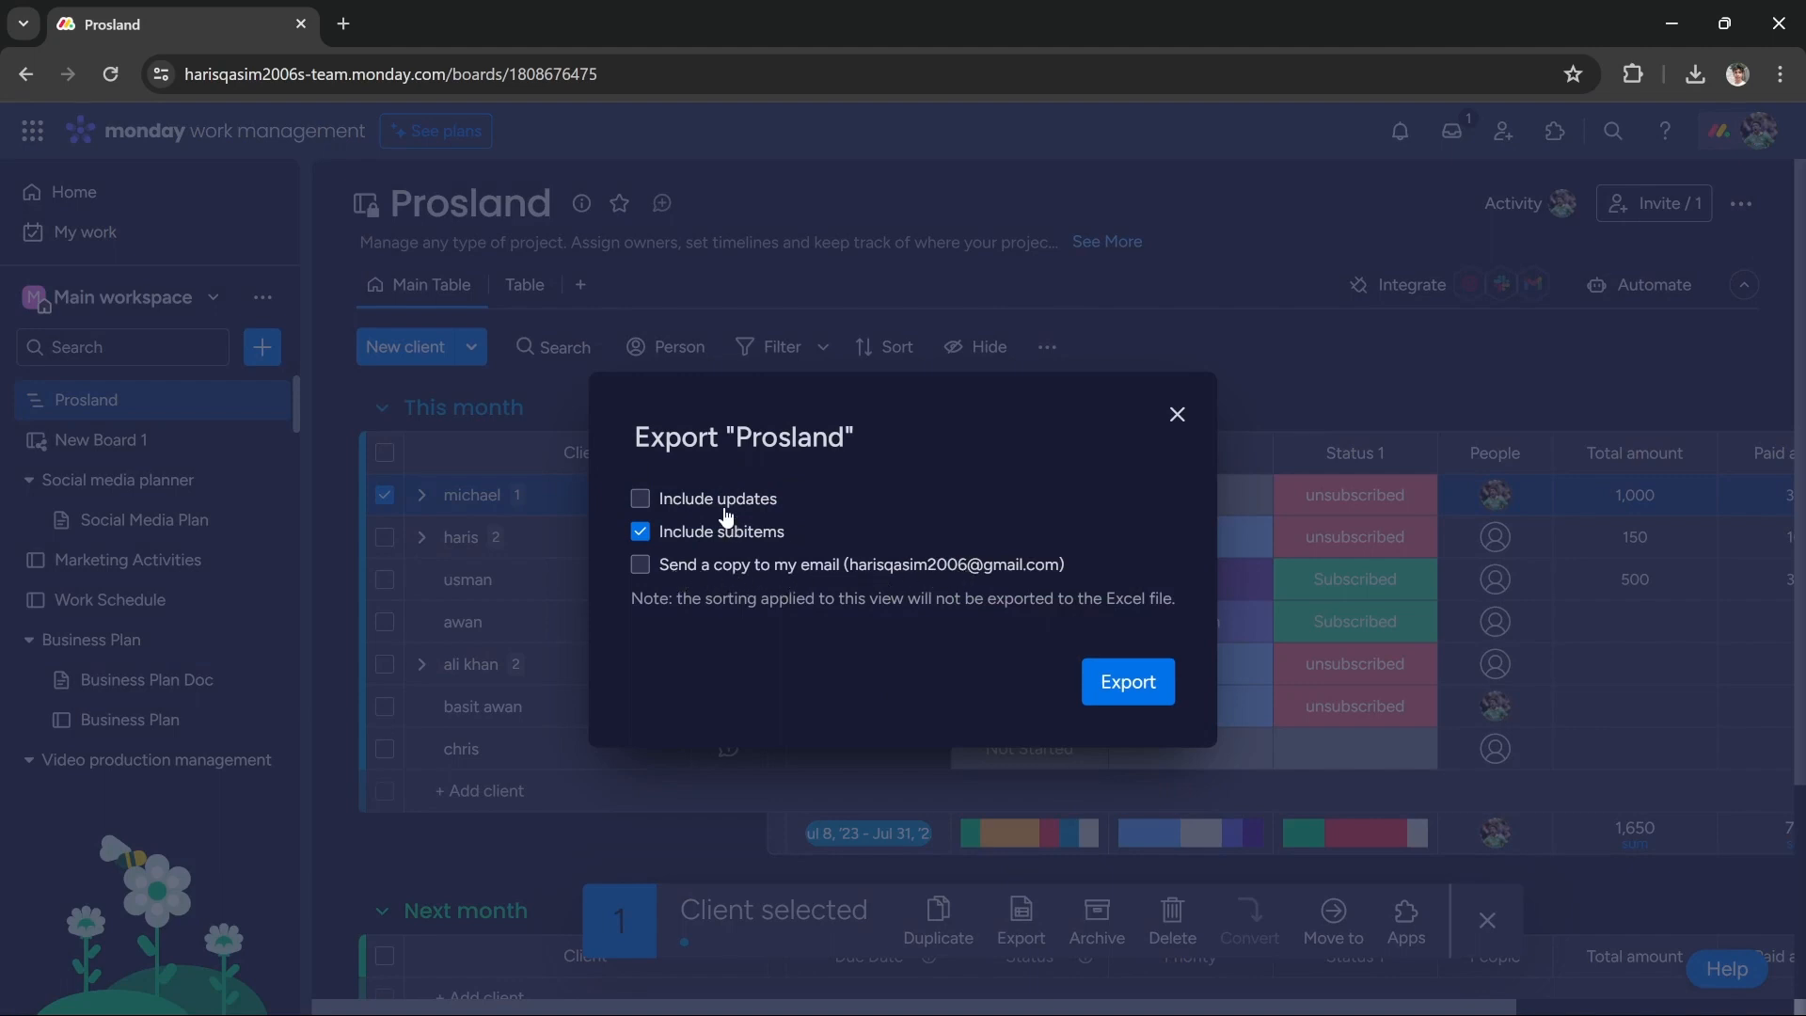
# Export michael's Prosland data to Excel with subitems included and updates excluded.
pyautogui.click(641, 497)
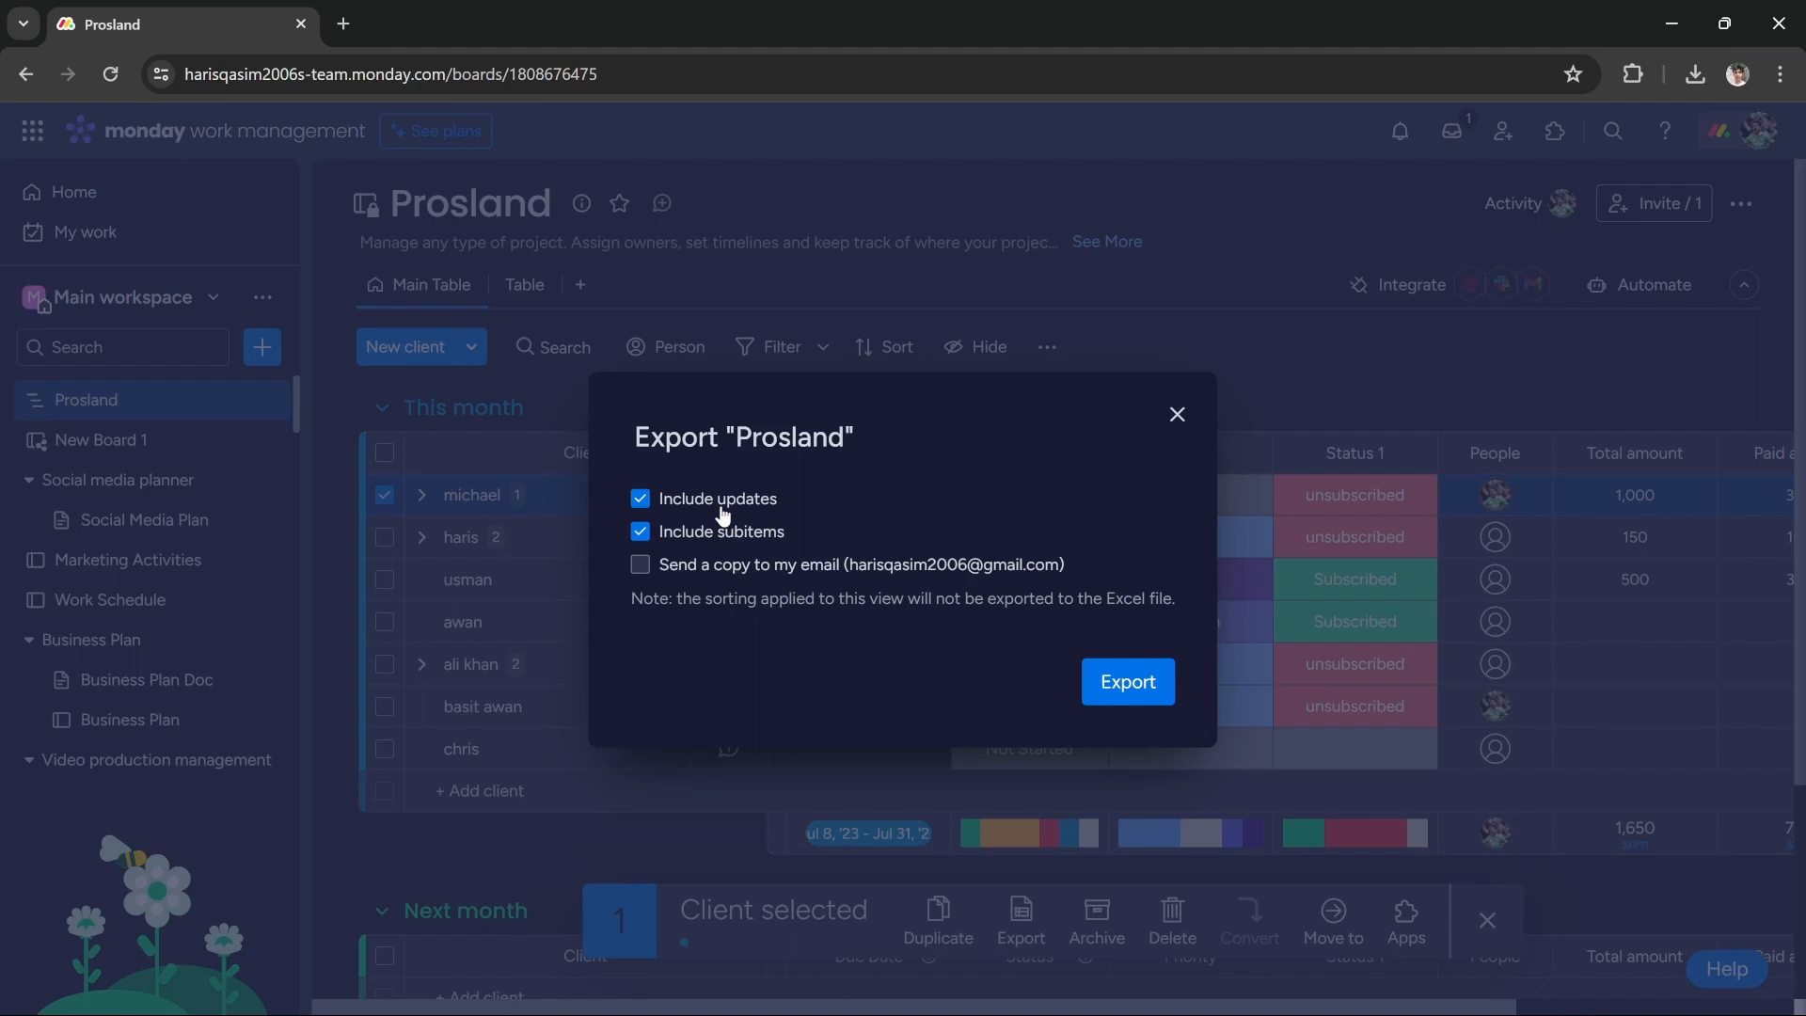
pyautogui.click(641, 498)
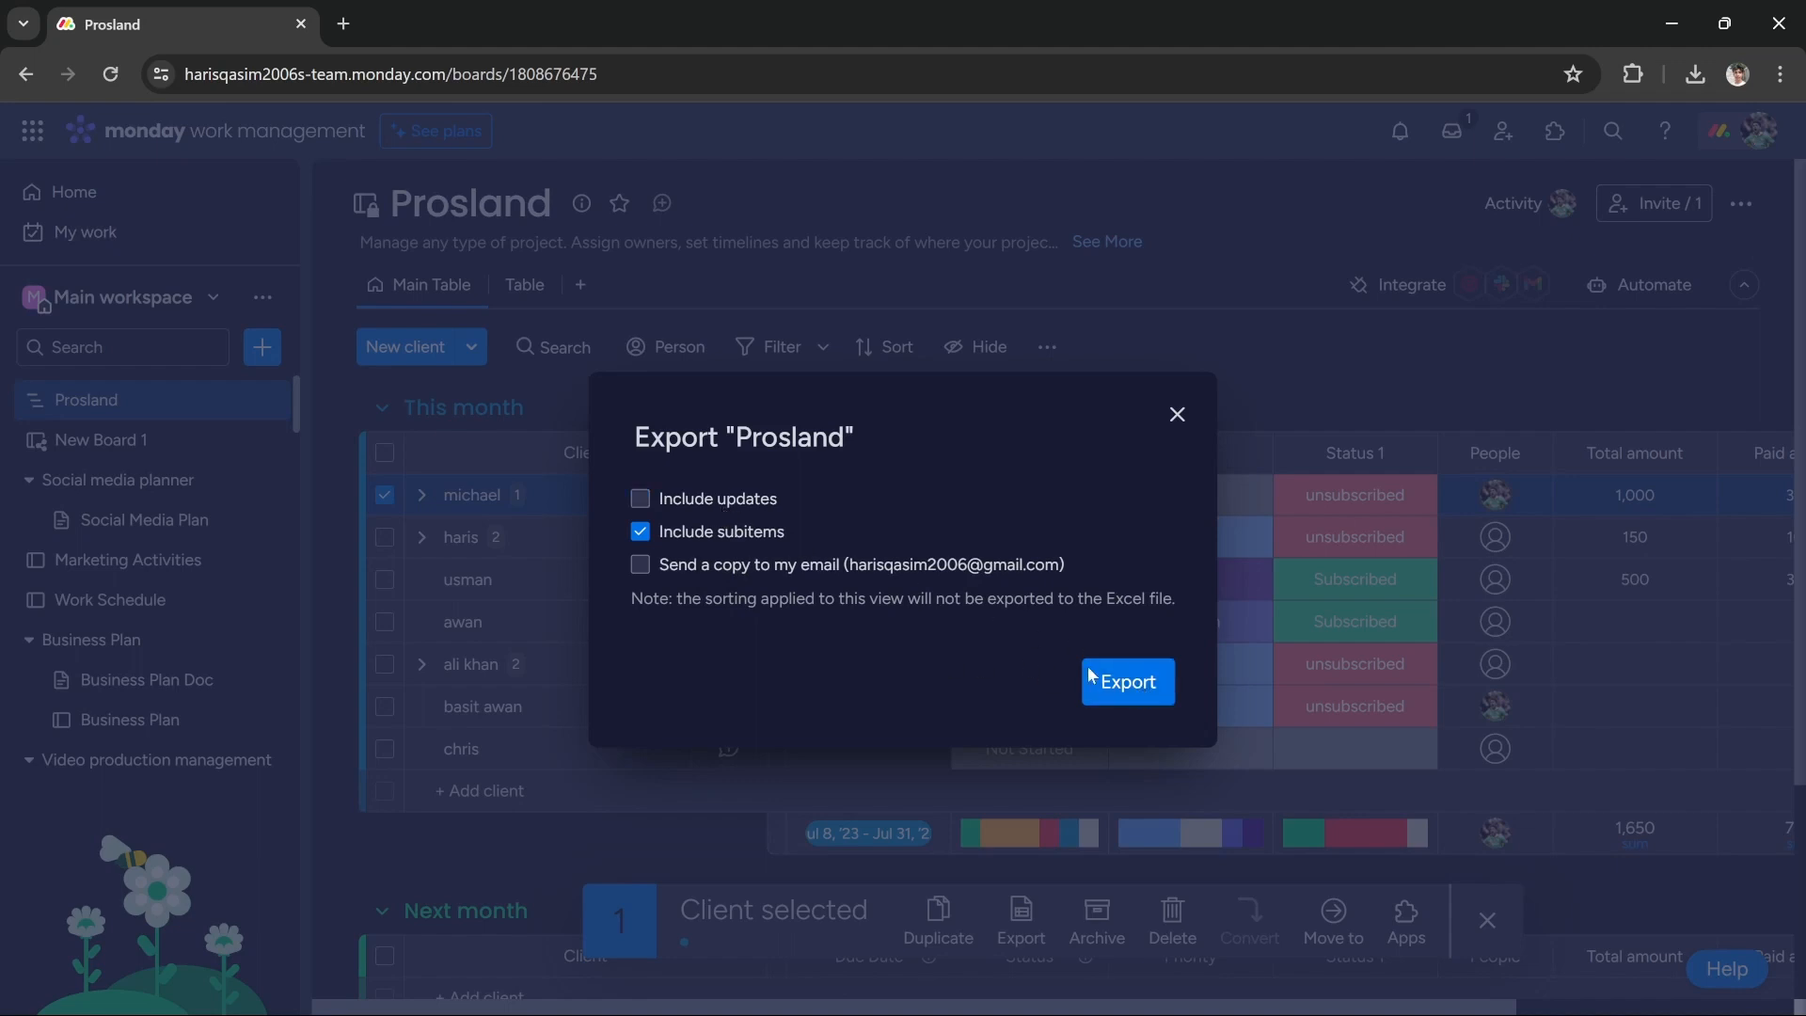
pyautogui.click(1125, 682)
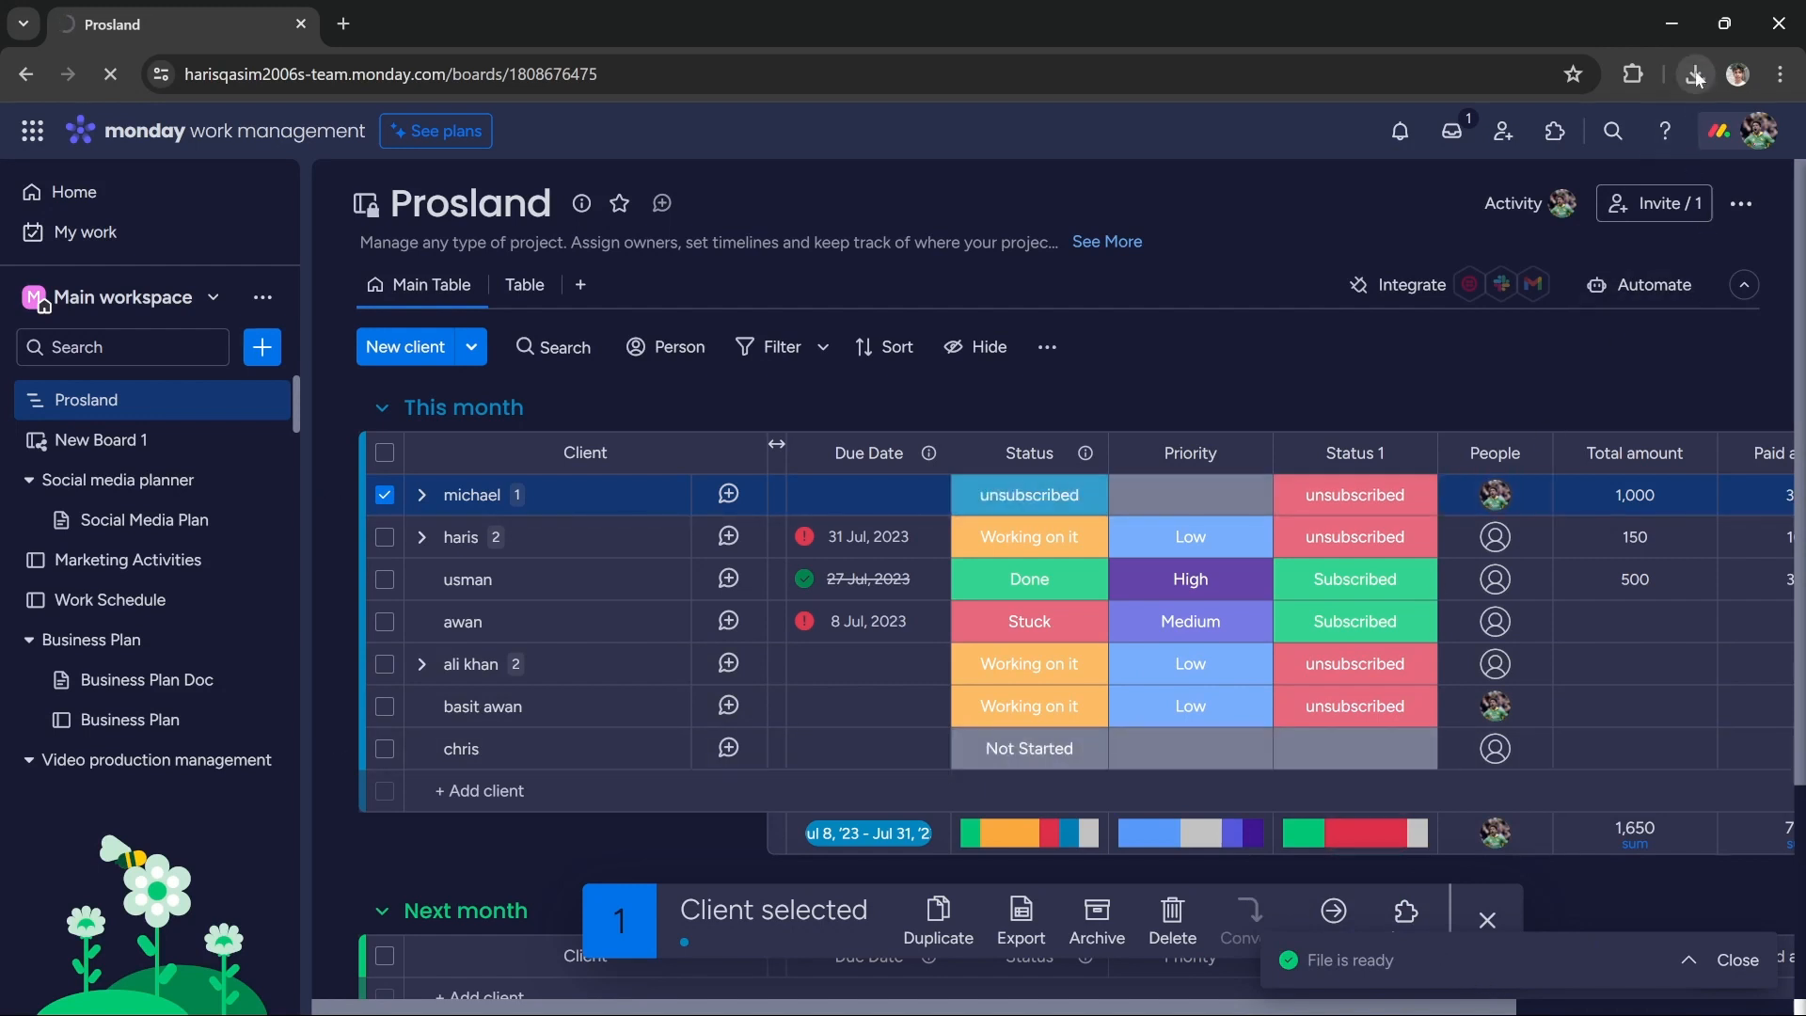
# Check the recent downloads list for the Prosland .xlsx file, then close the list.
pyautogui.click(1694, 73)
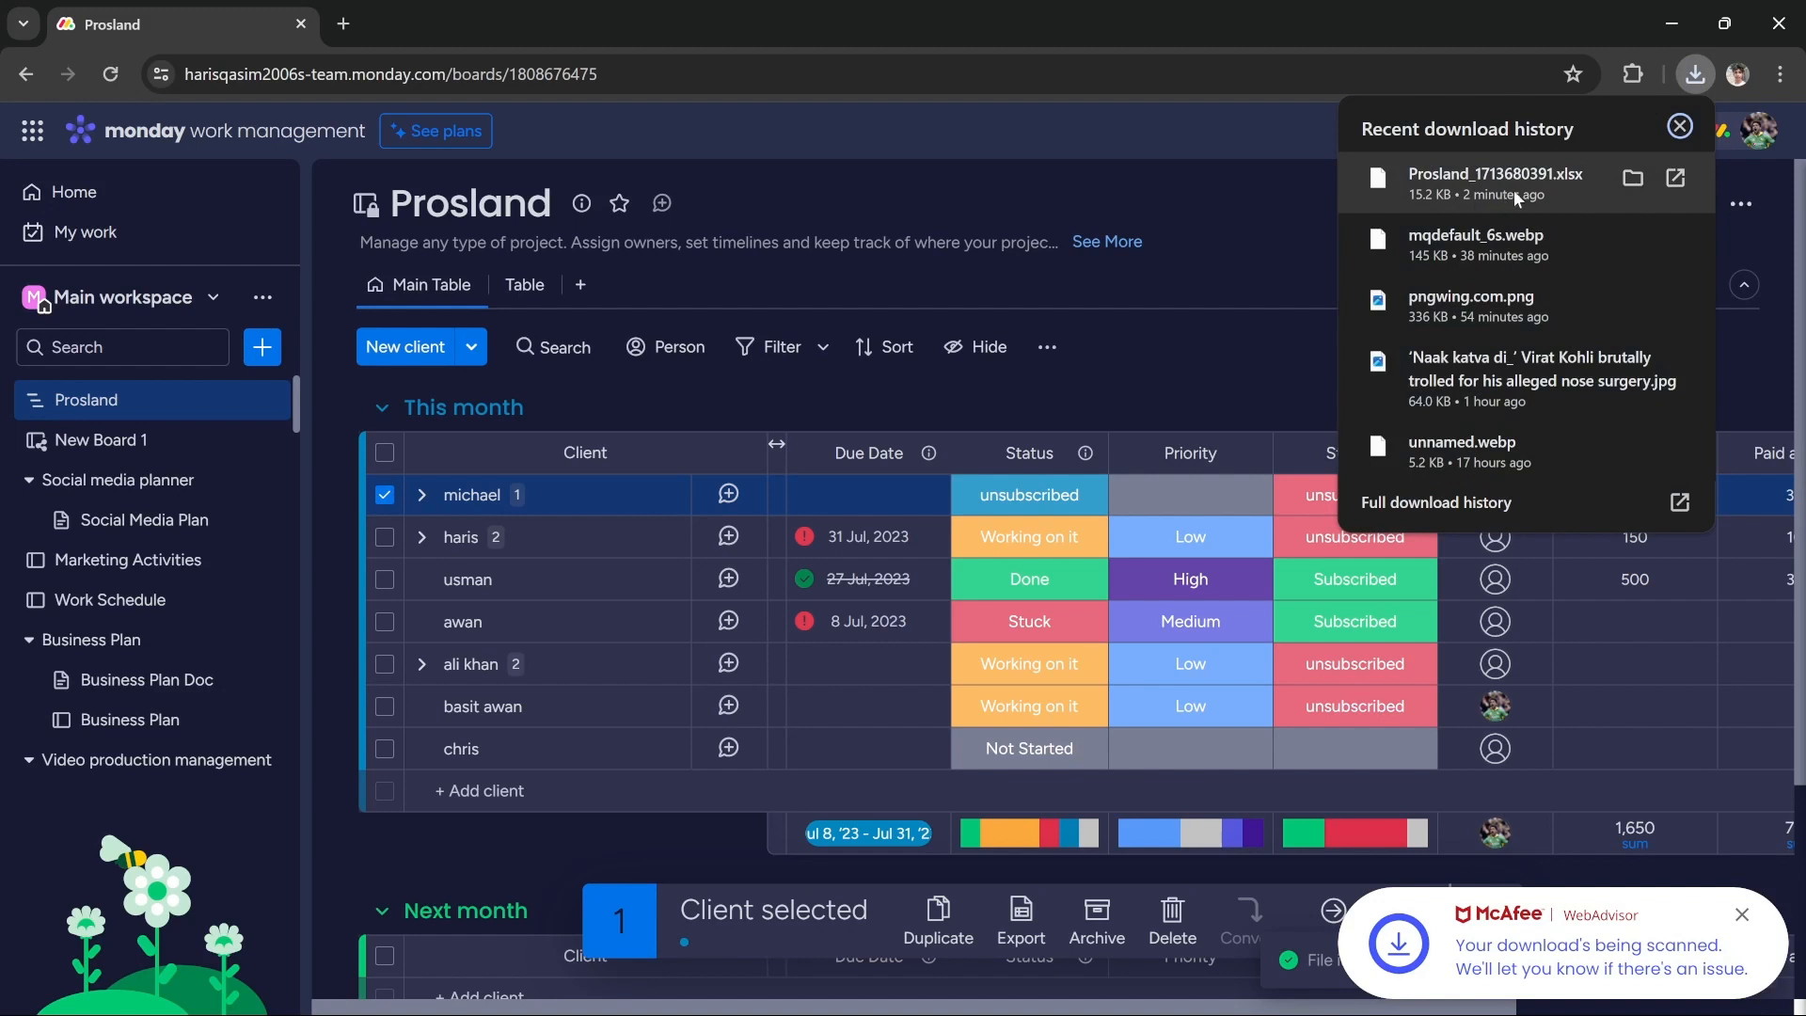
pyautogui.click(1677, 127)
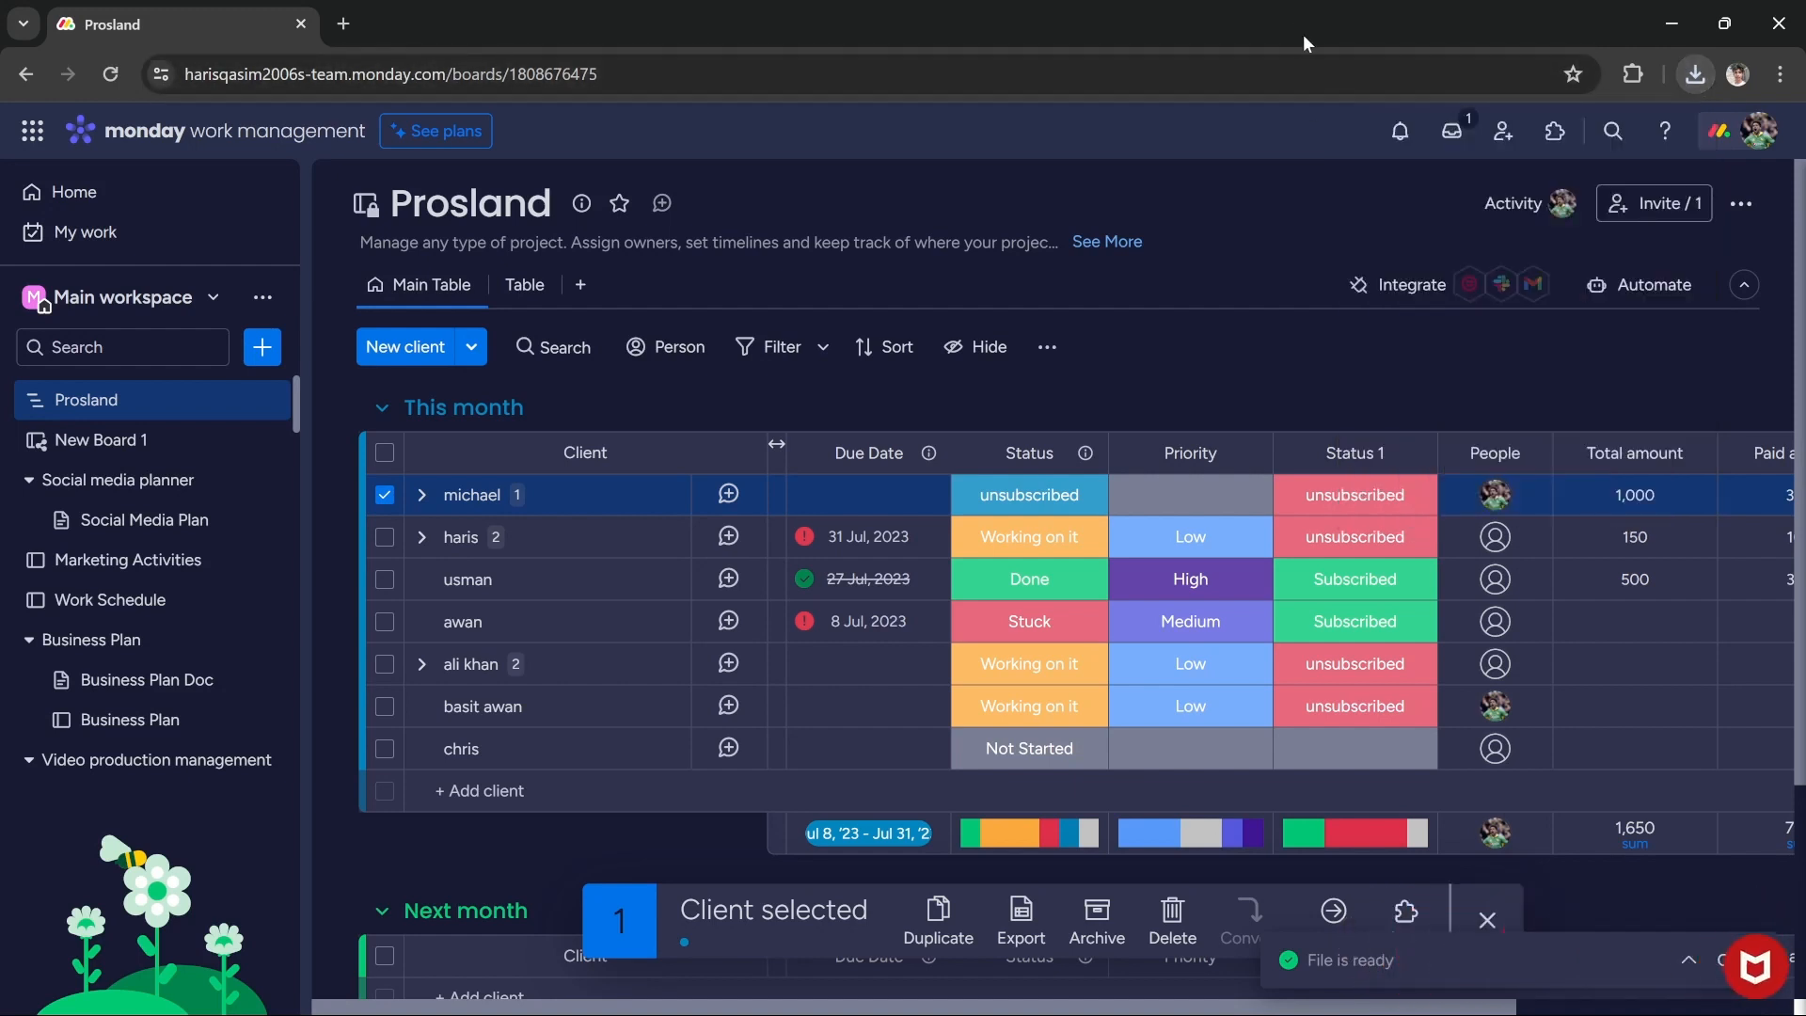
pyautogui.moveTo(1165, 348)
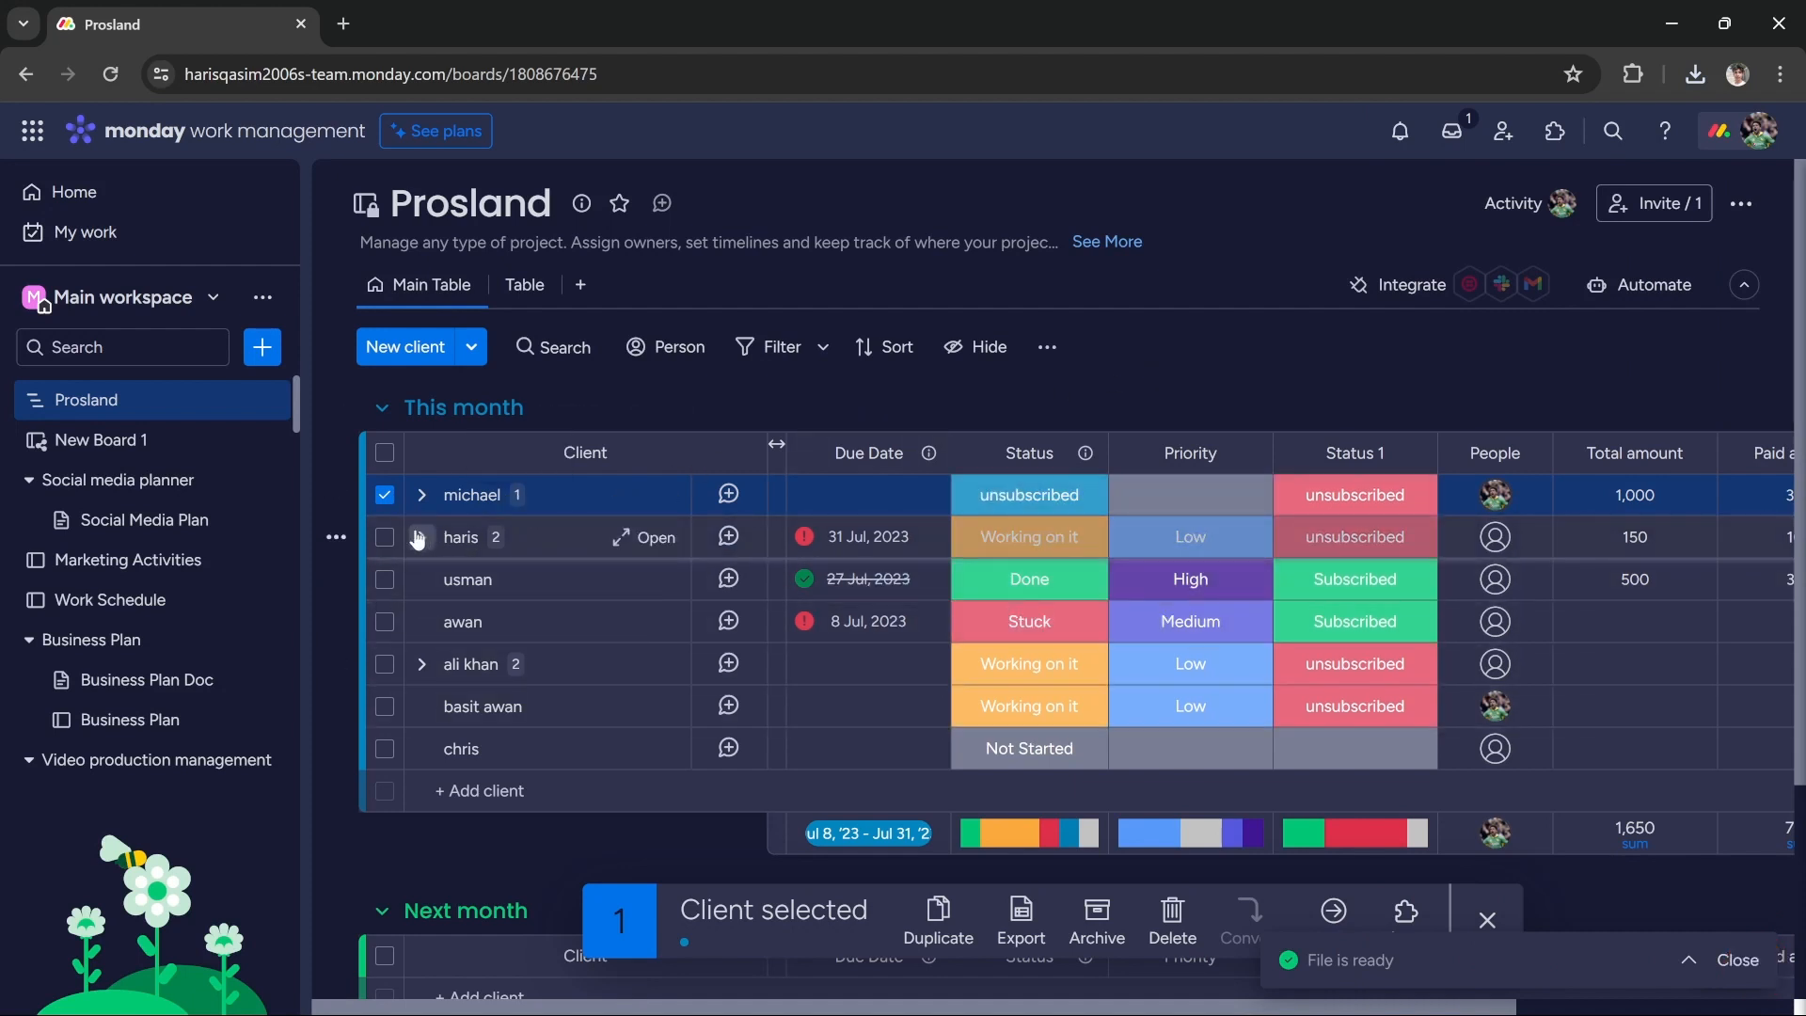
pyautogui.click(385, 537)
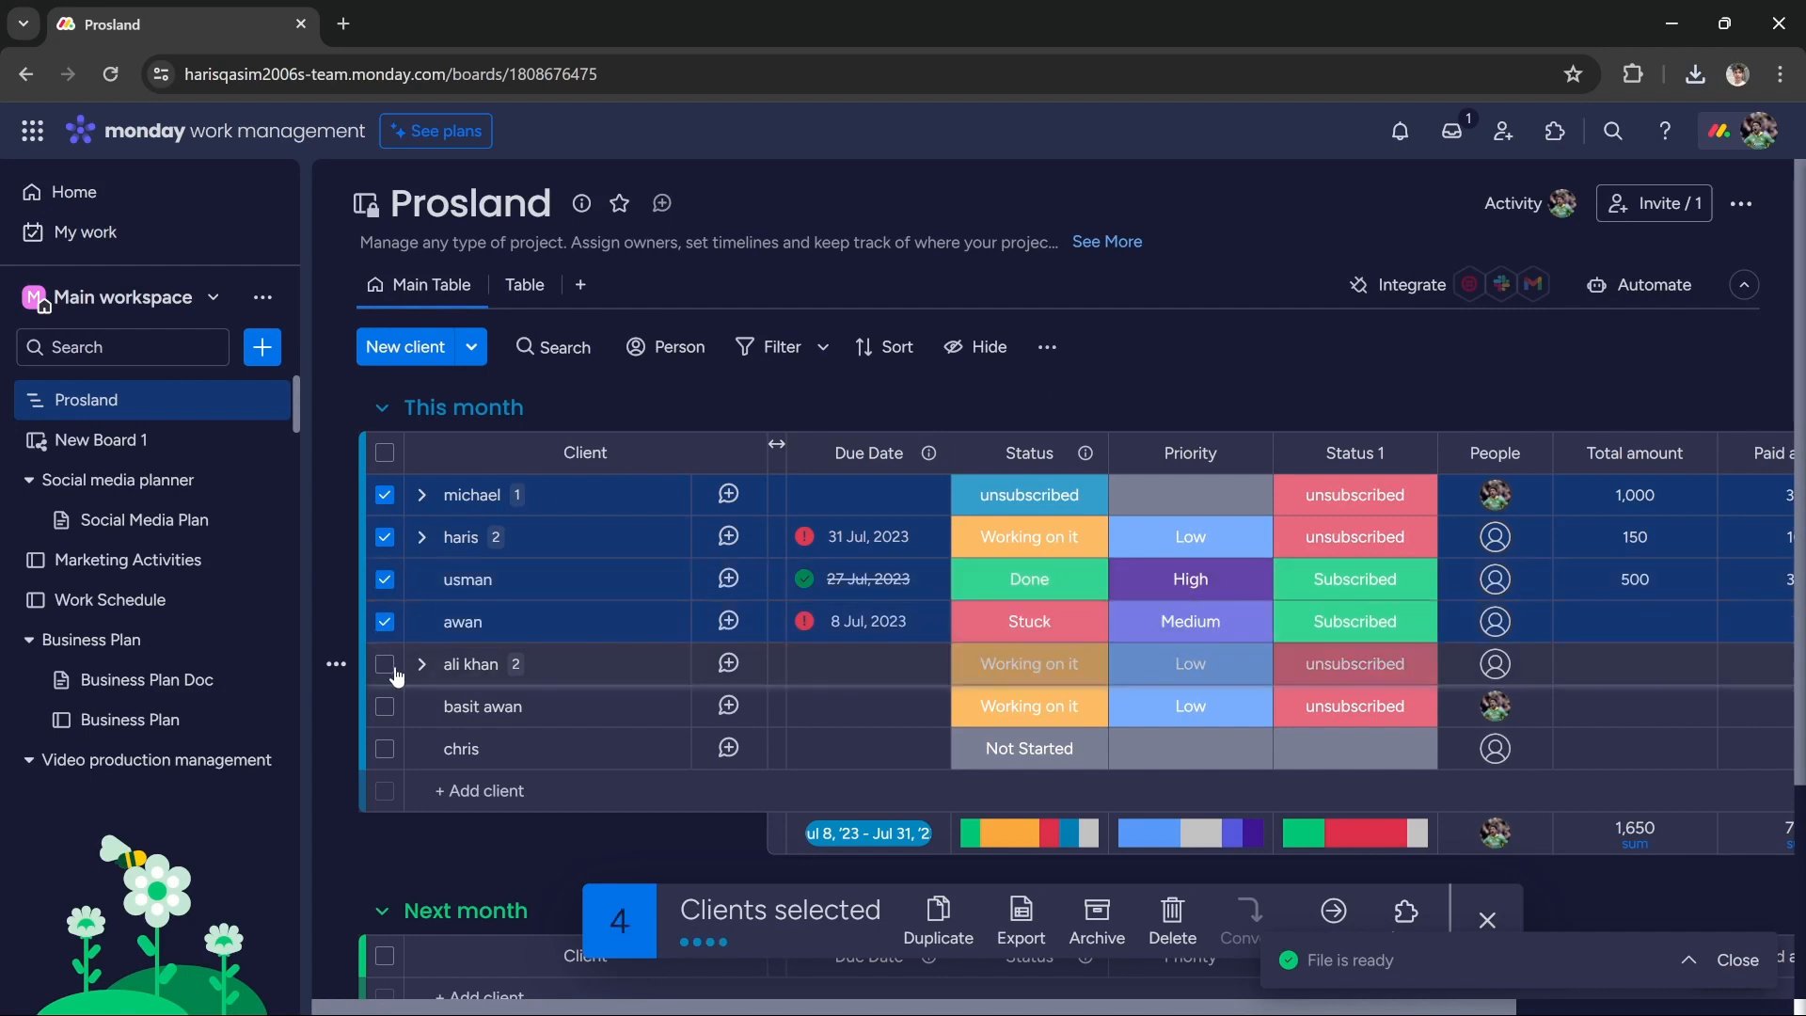
pyautogui.click(385, 663)
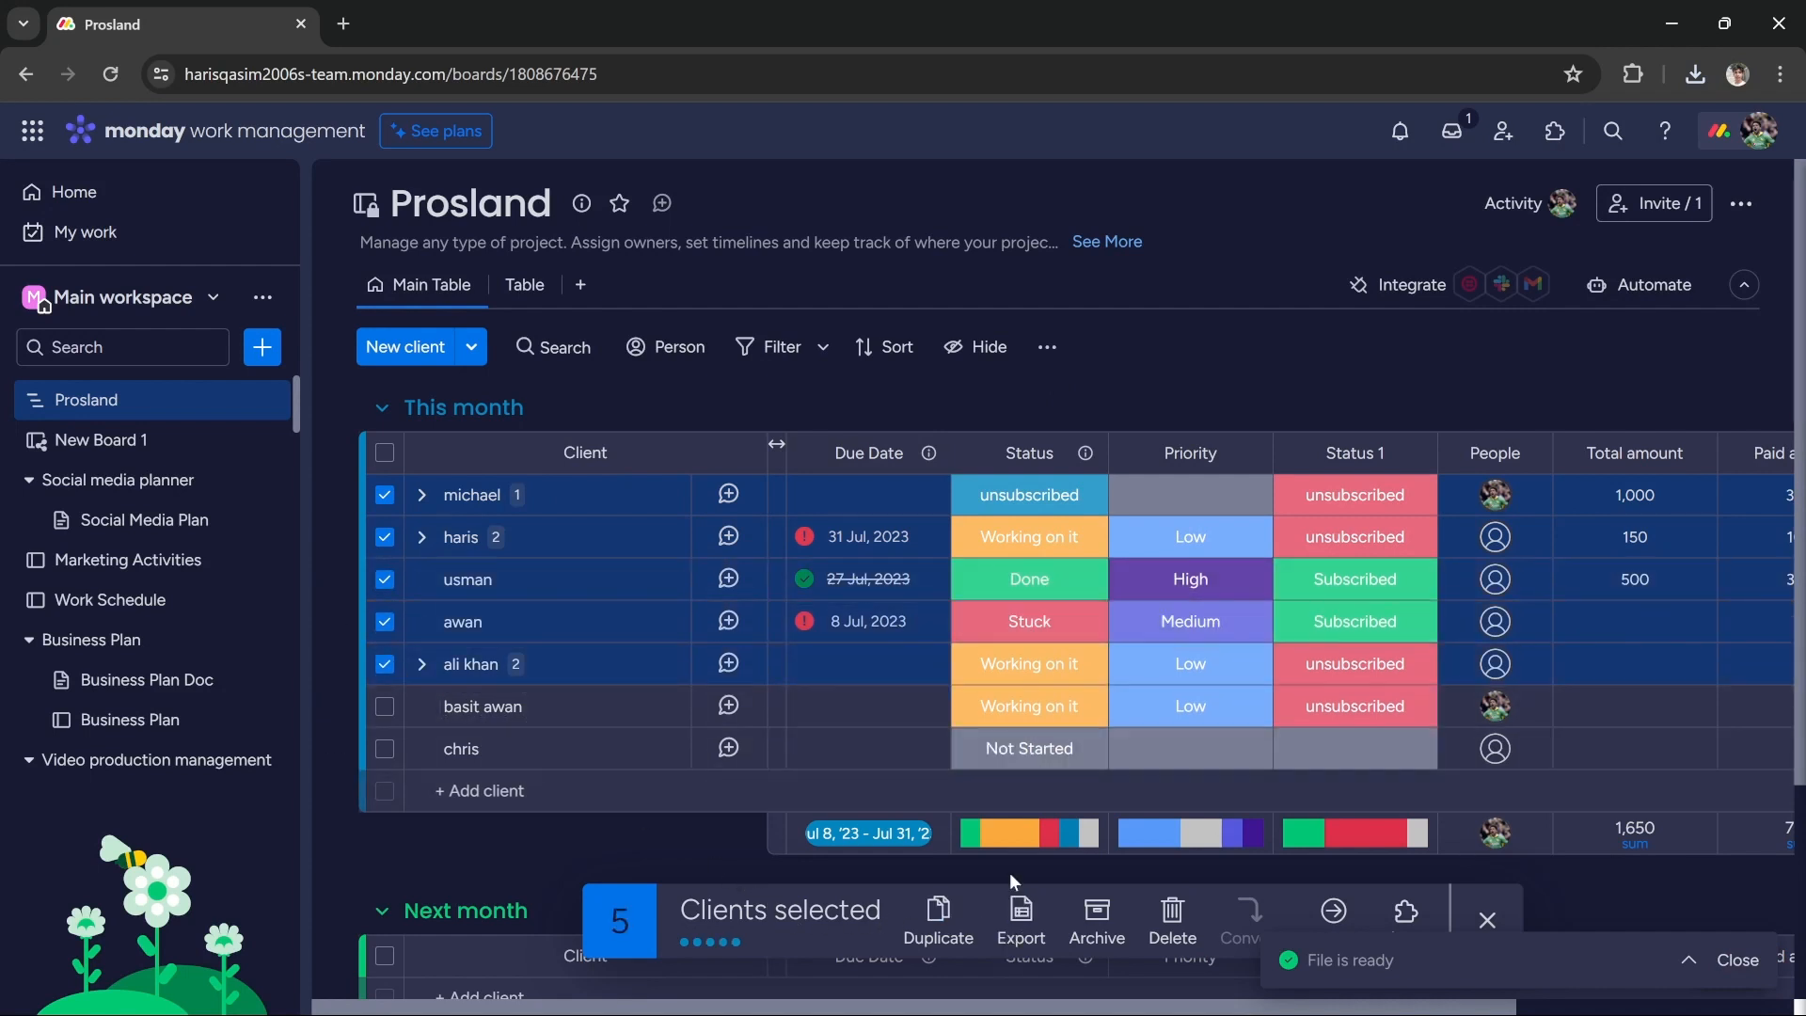
pyautogui.click(1018, 917)
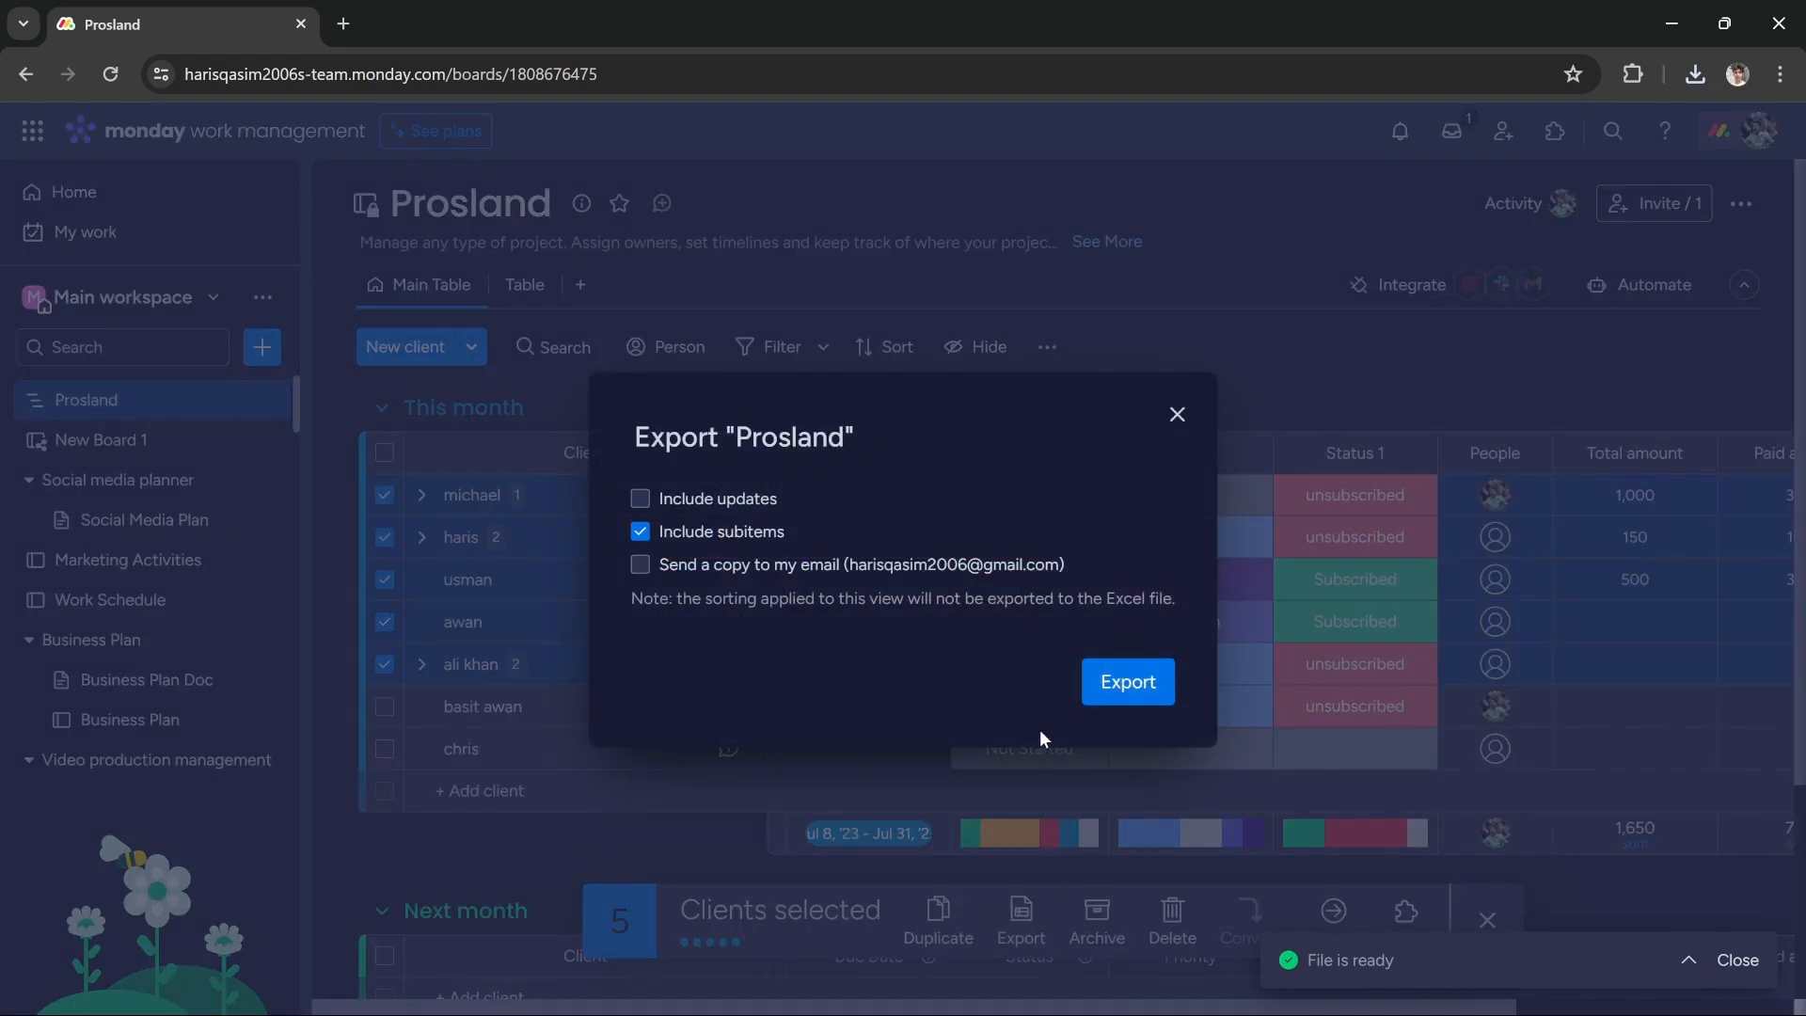
pyautogui.click(1176, 415)
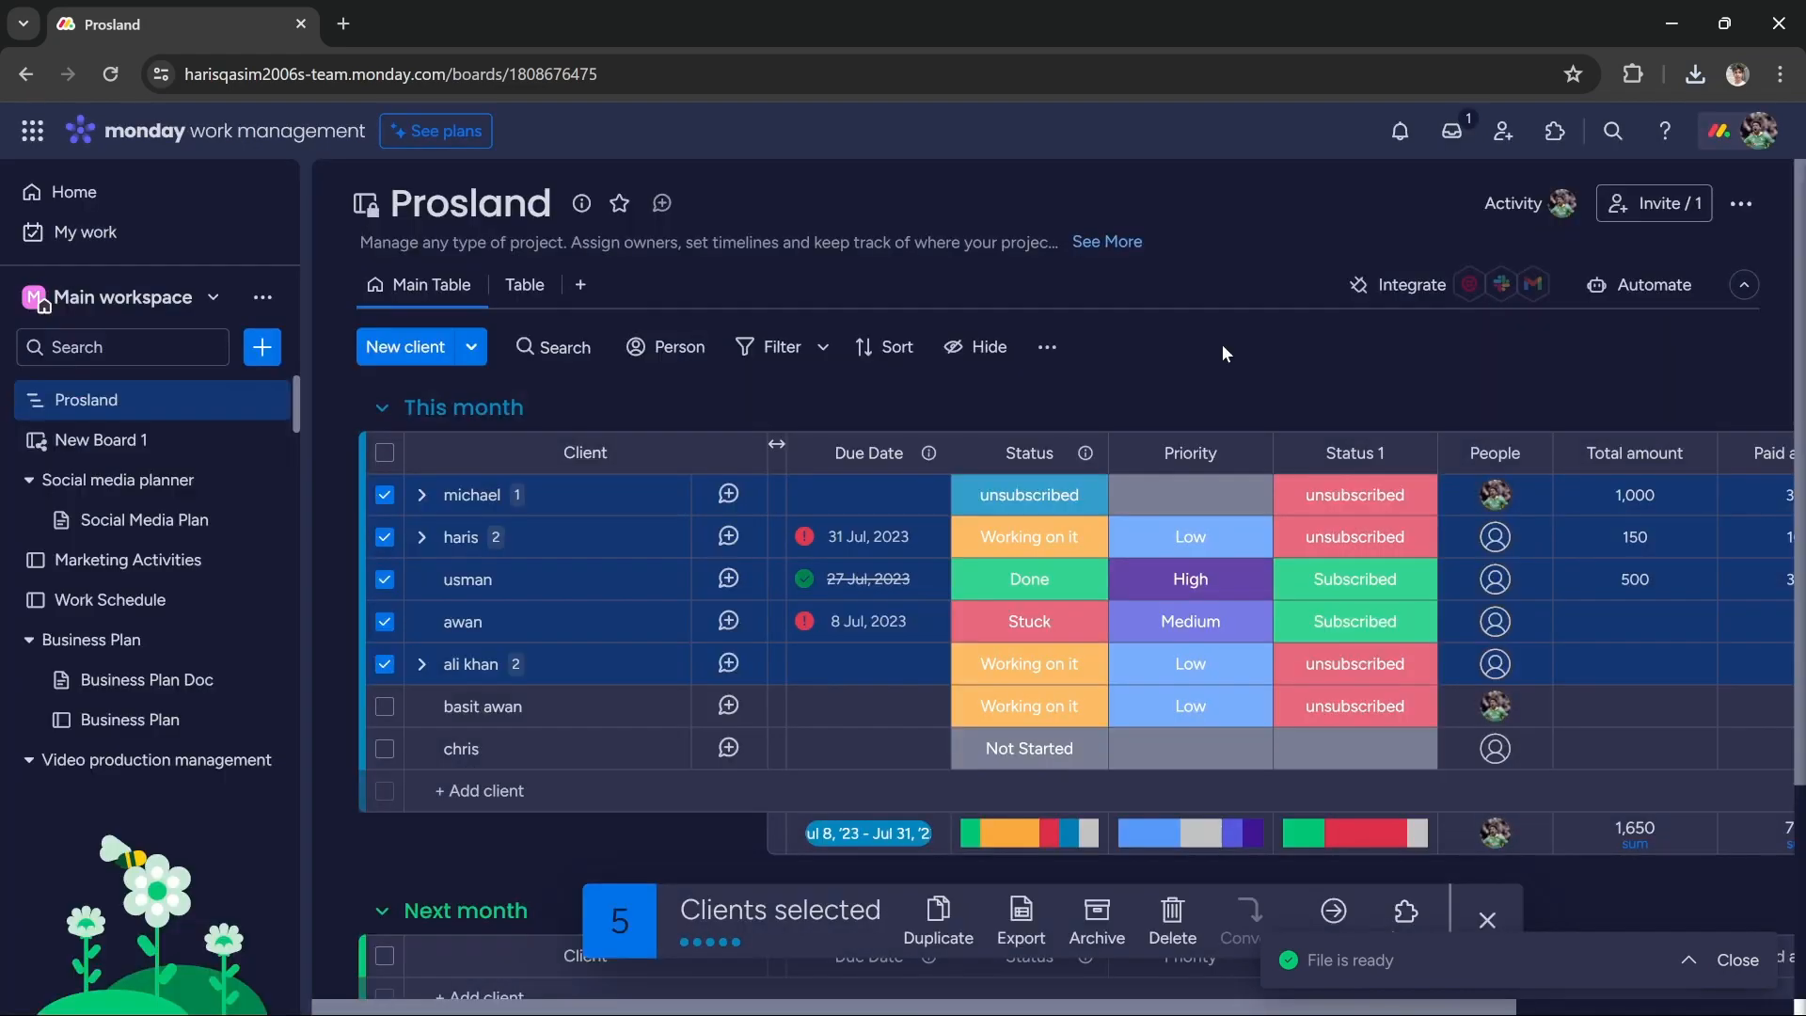
pyautogui.moveTo(1239, 362)
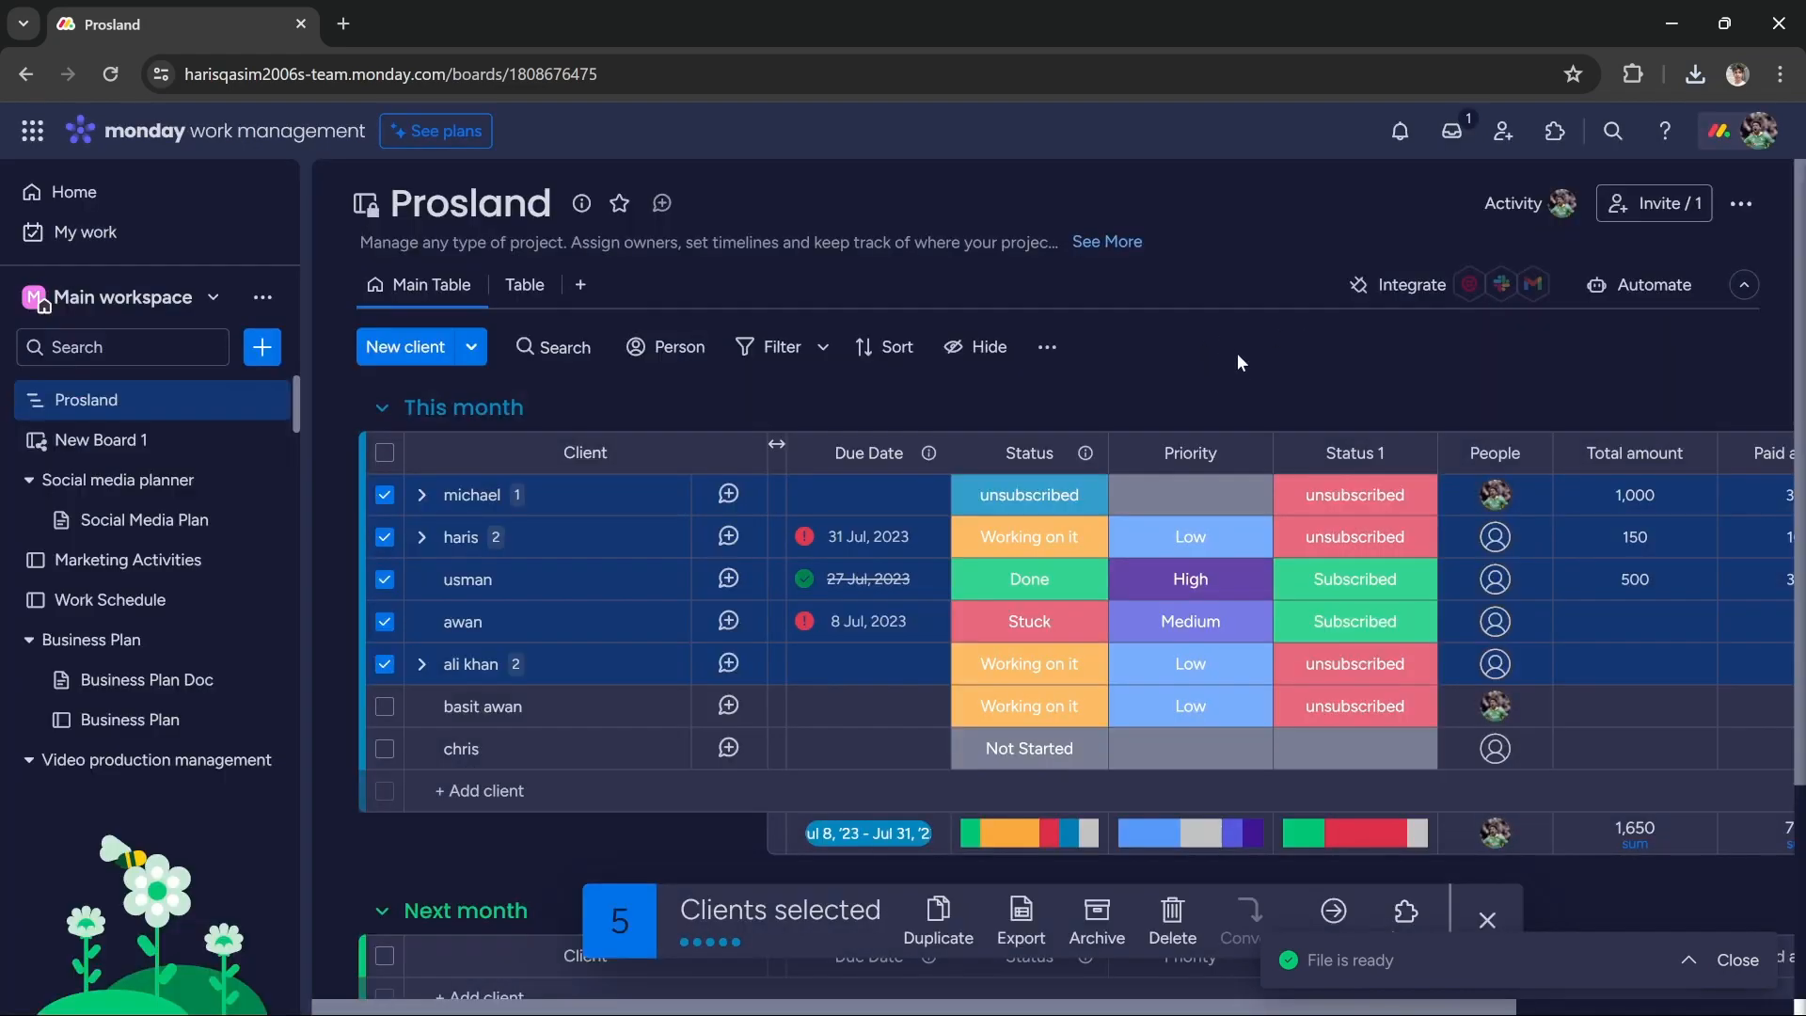